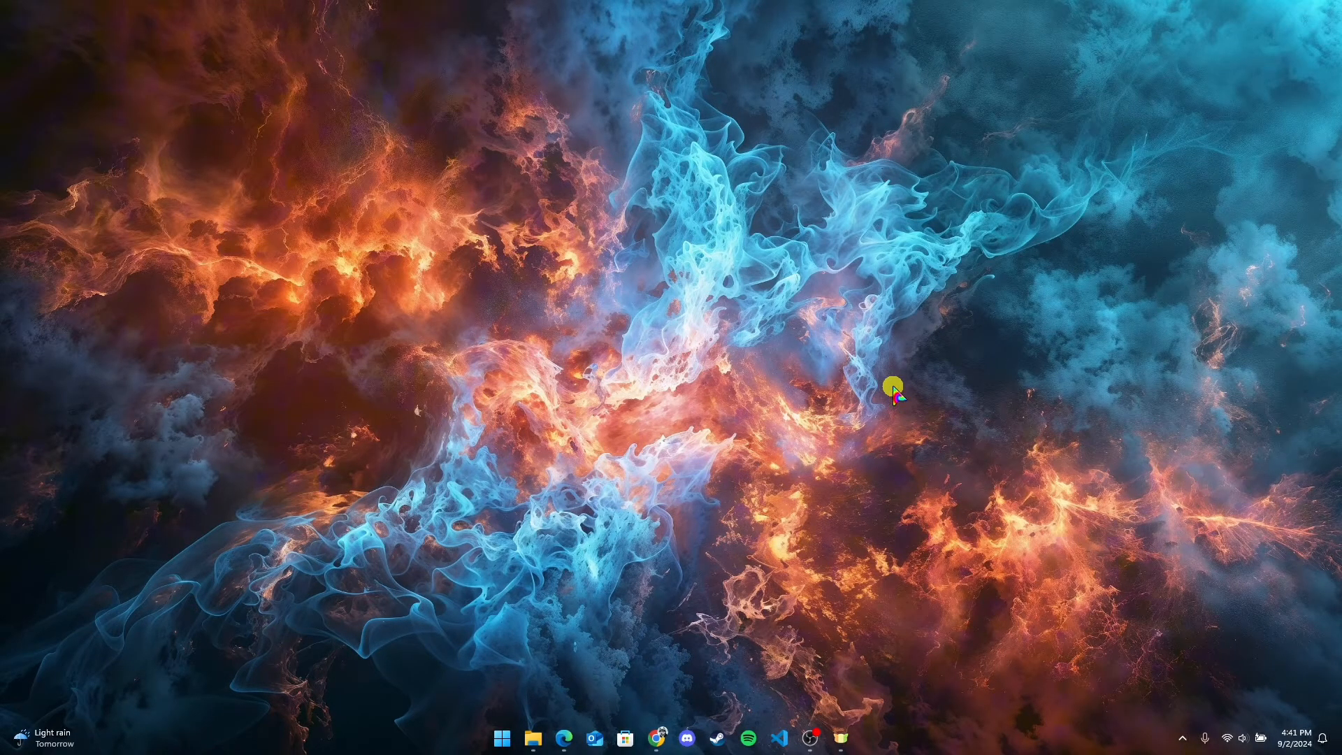
mouse_move(896, 391)
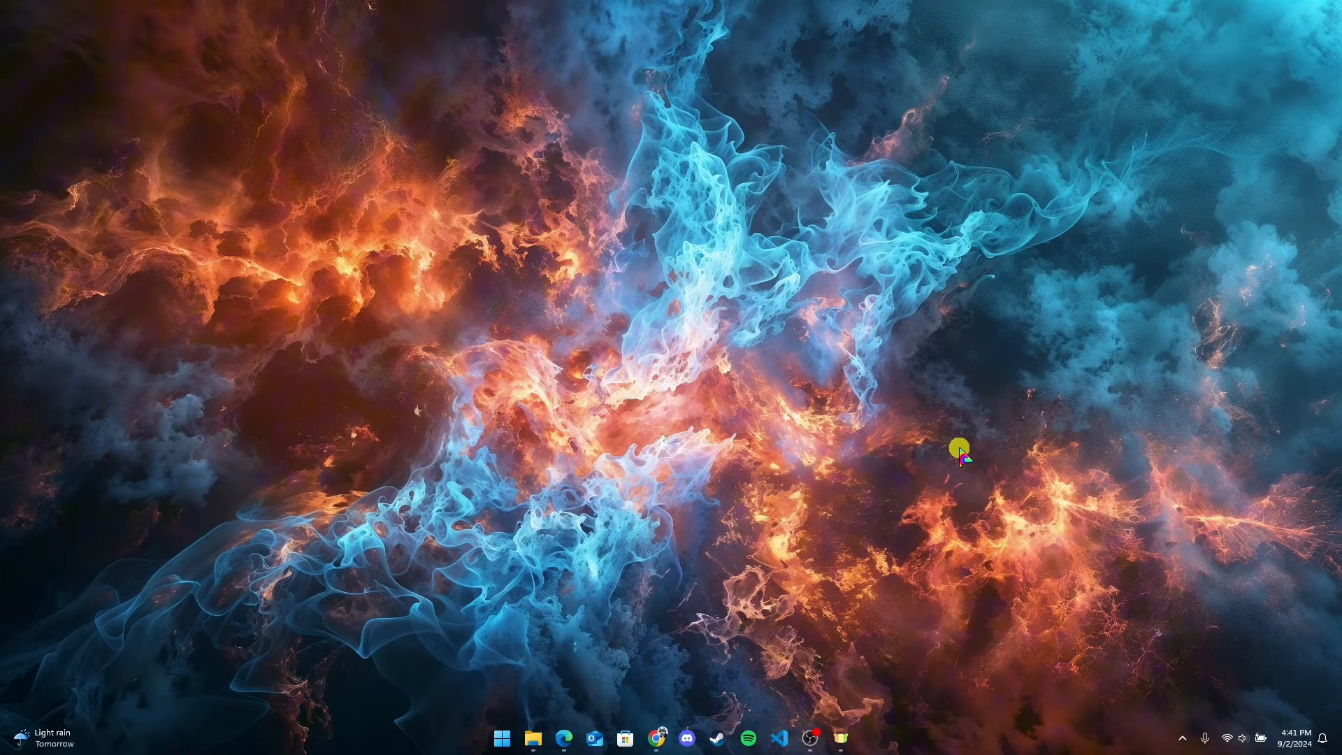
- Launch Edge from the taskbar and load revolut.com in the address bar
click(1241, 737)
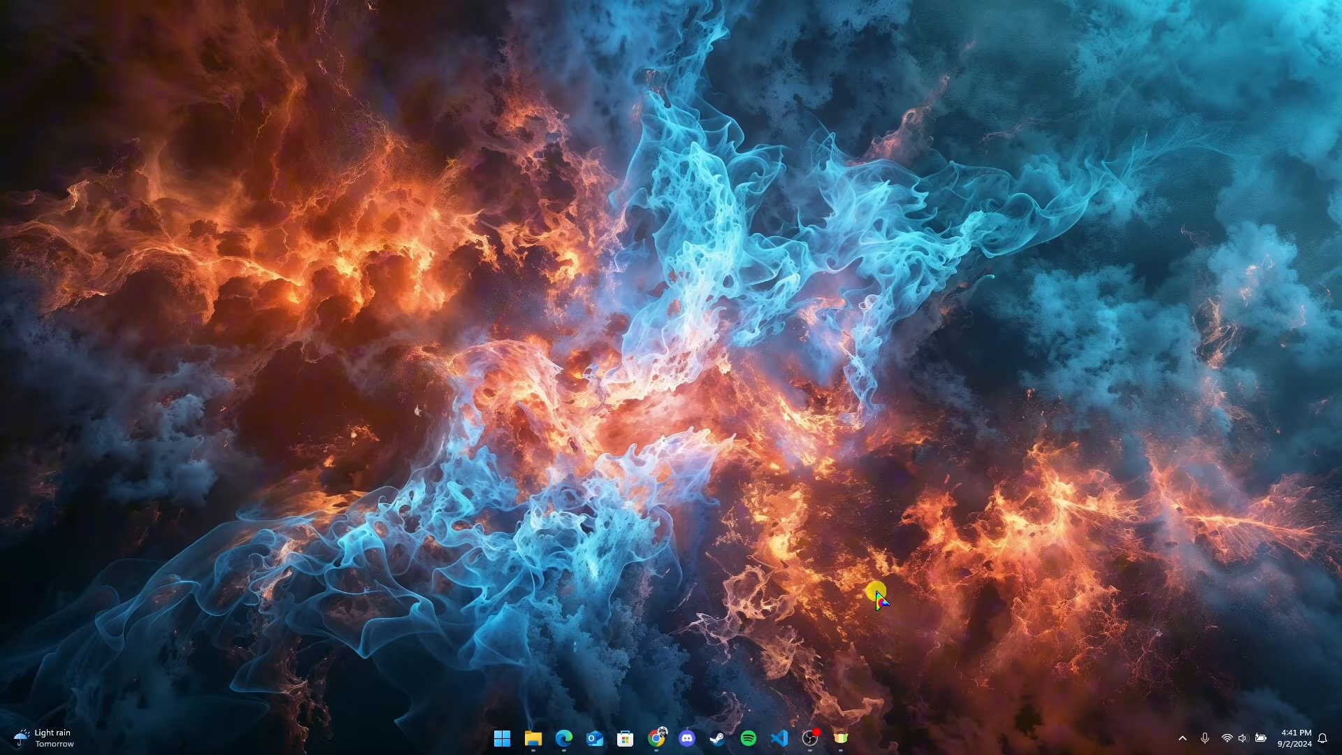
mouse_move(688, 513)
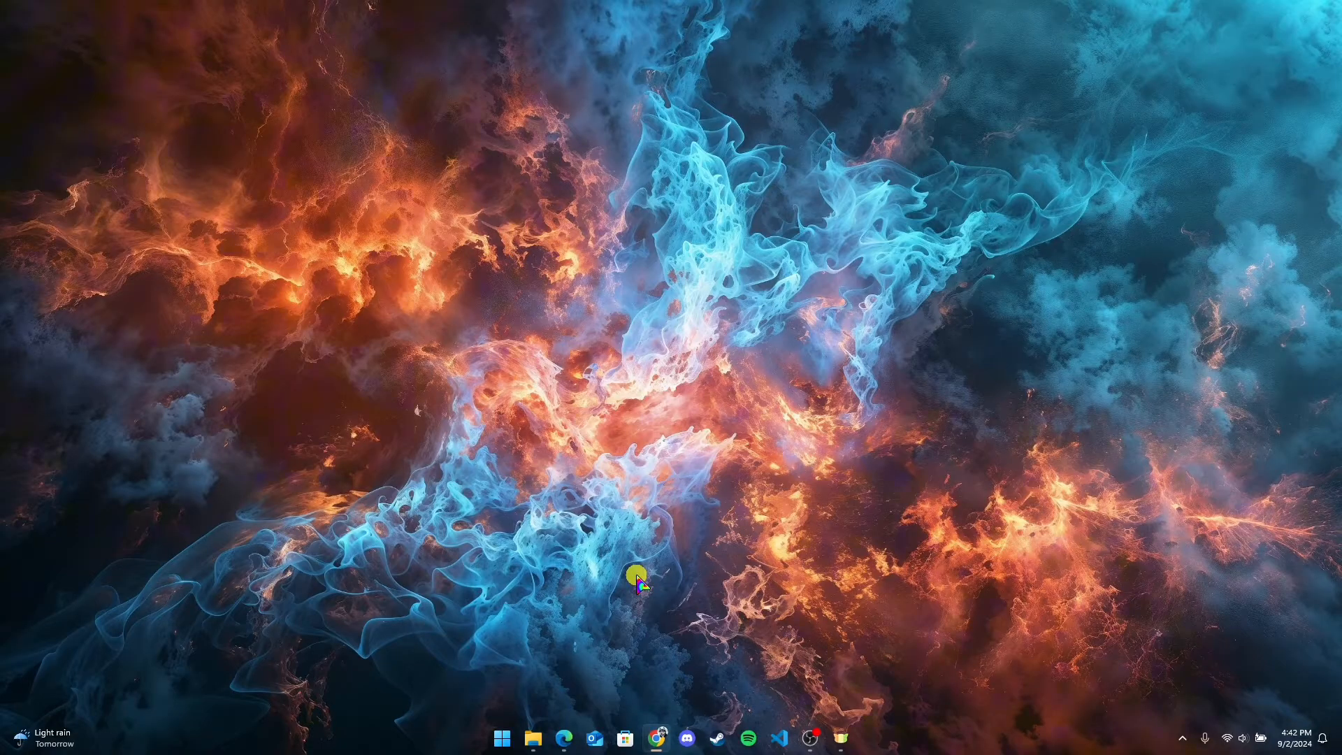
click(657, 737)
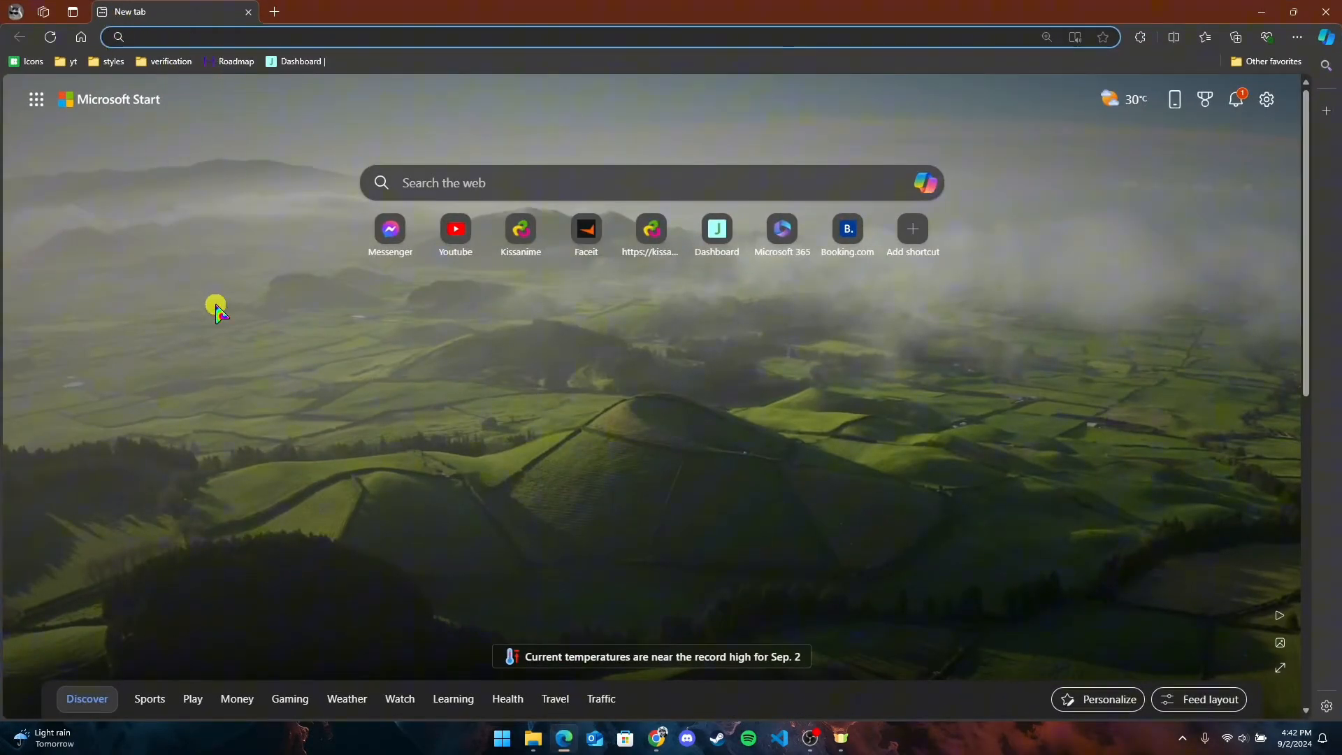
text(revolut.com)
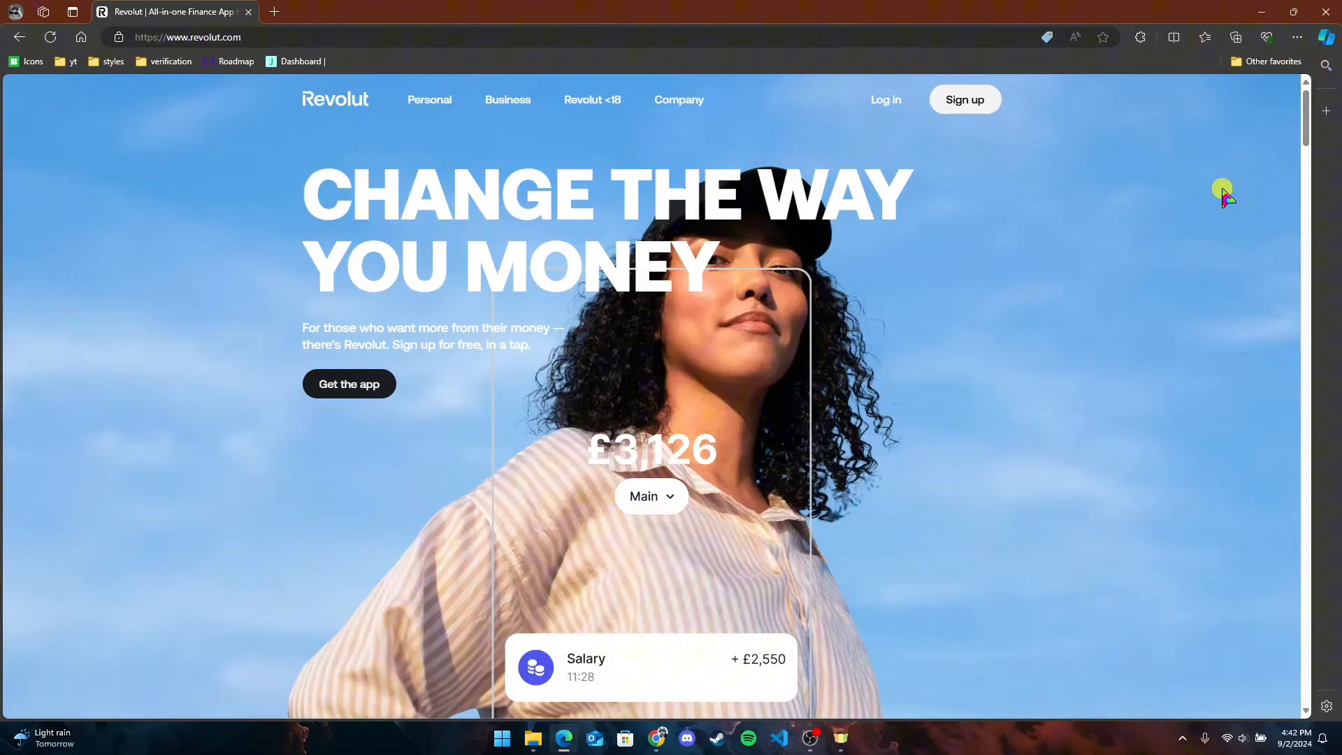
- From Settings and more, choose Apps > Install this site as an app
click(1296, 36)
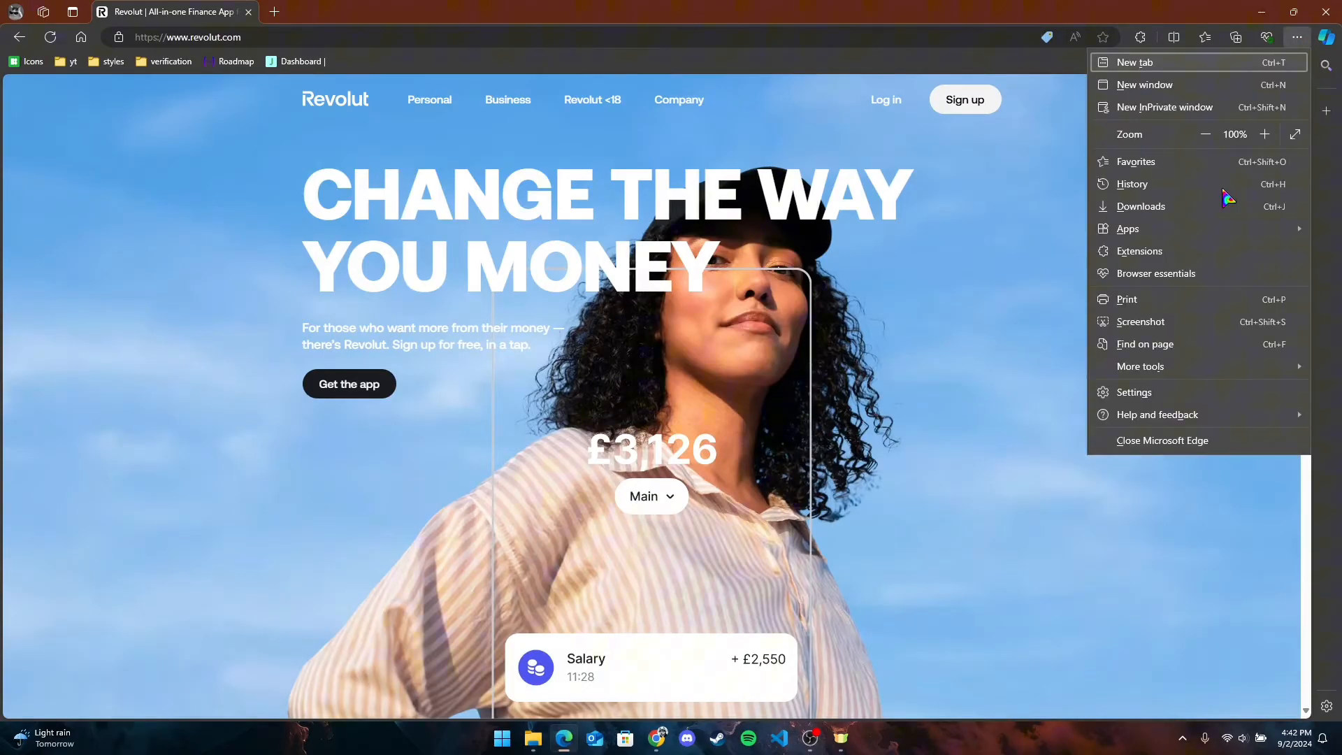
mouse_move(1127, 228)
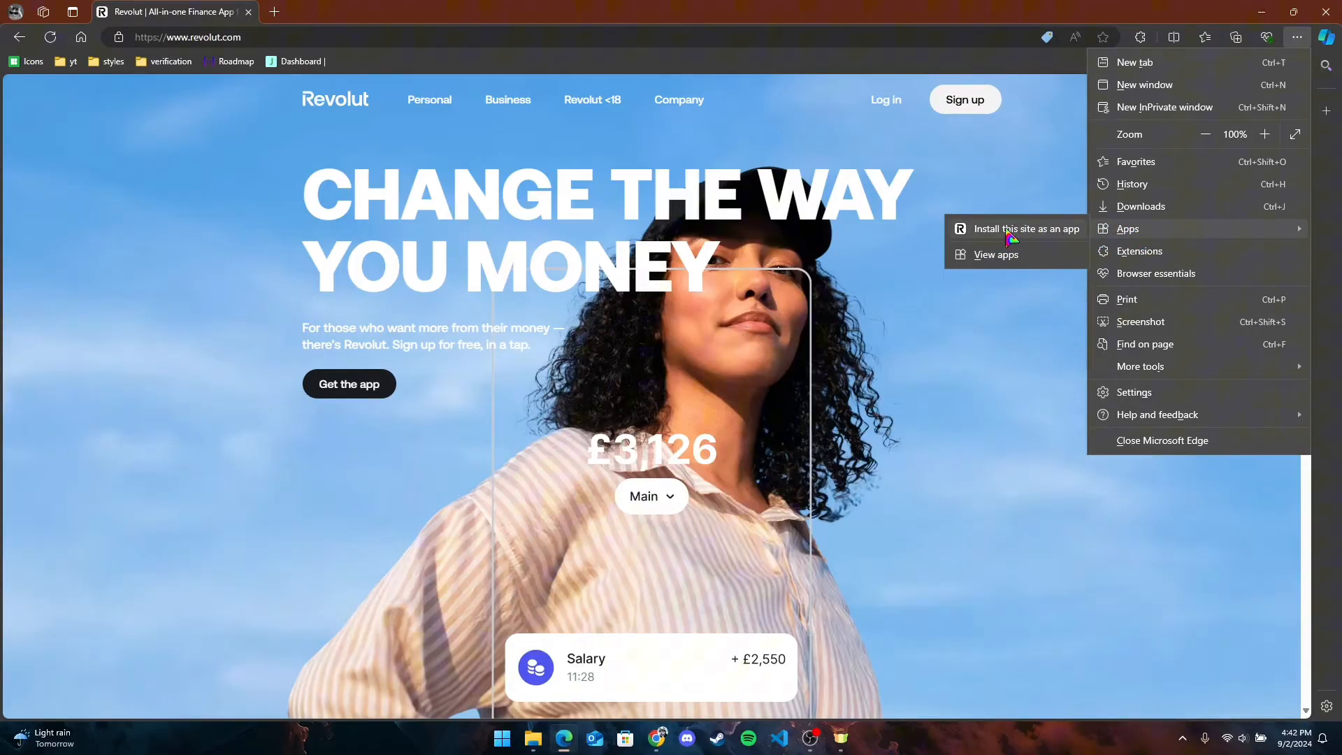
click(1020, 228)
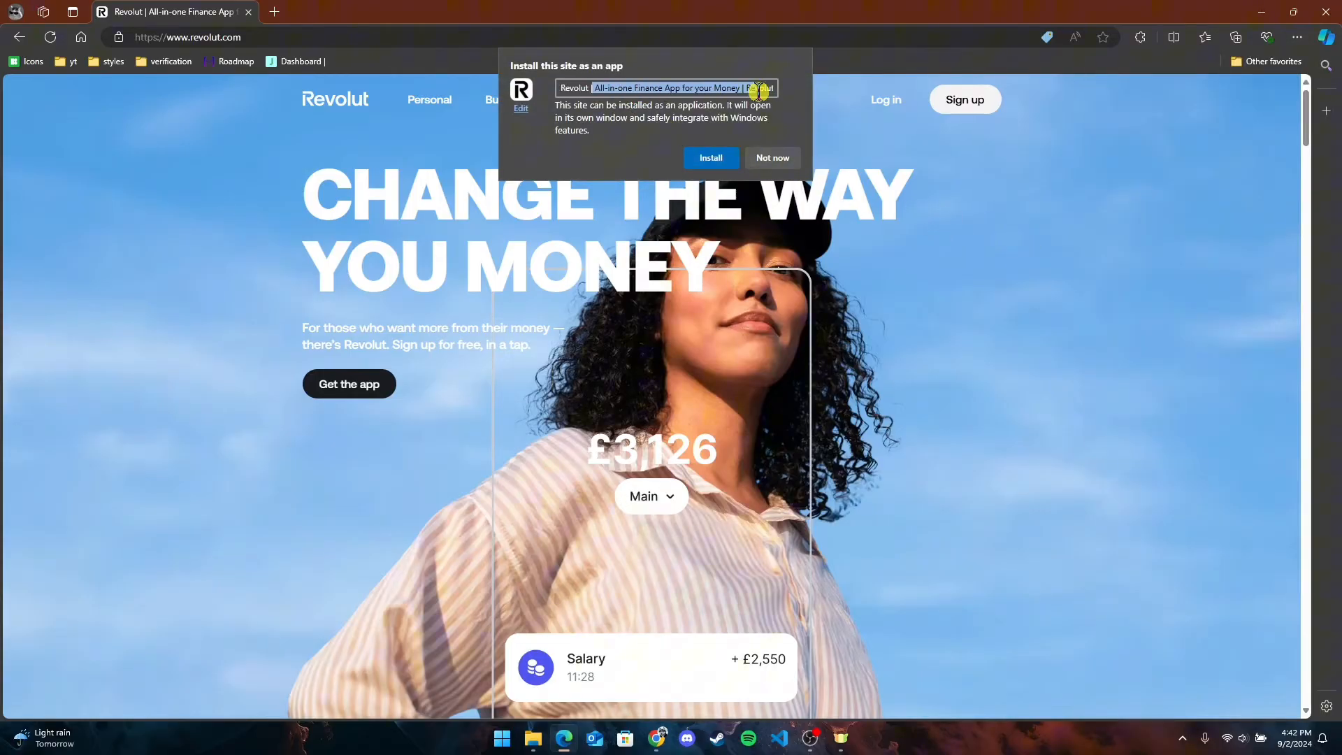
- Name the app 'Revolut' in the install dialog and install it
text(Revolut)
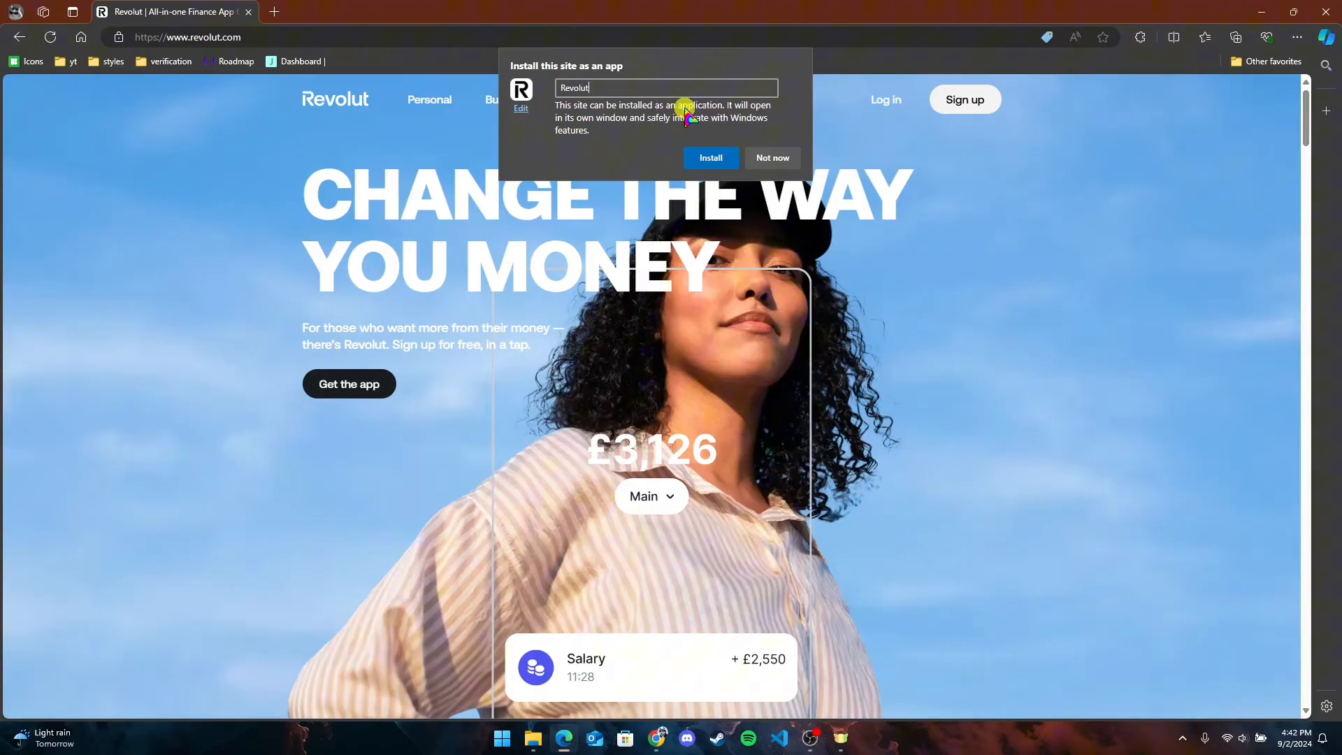
click(710, 158)
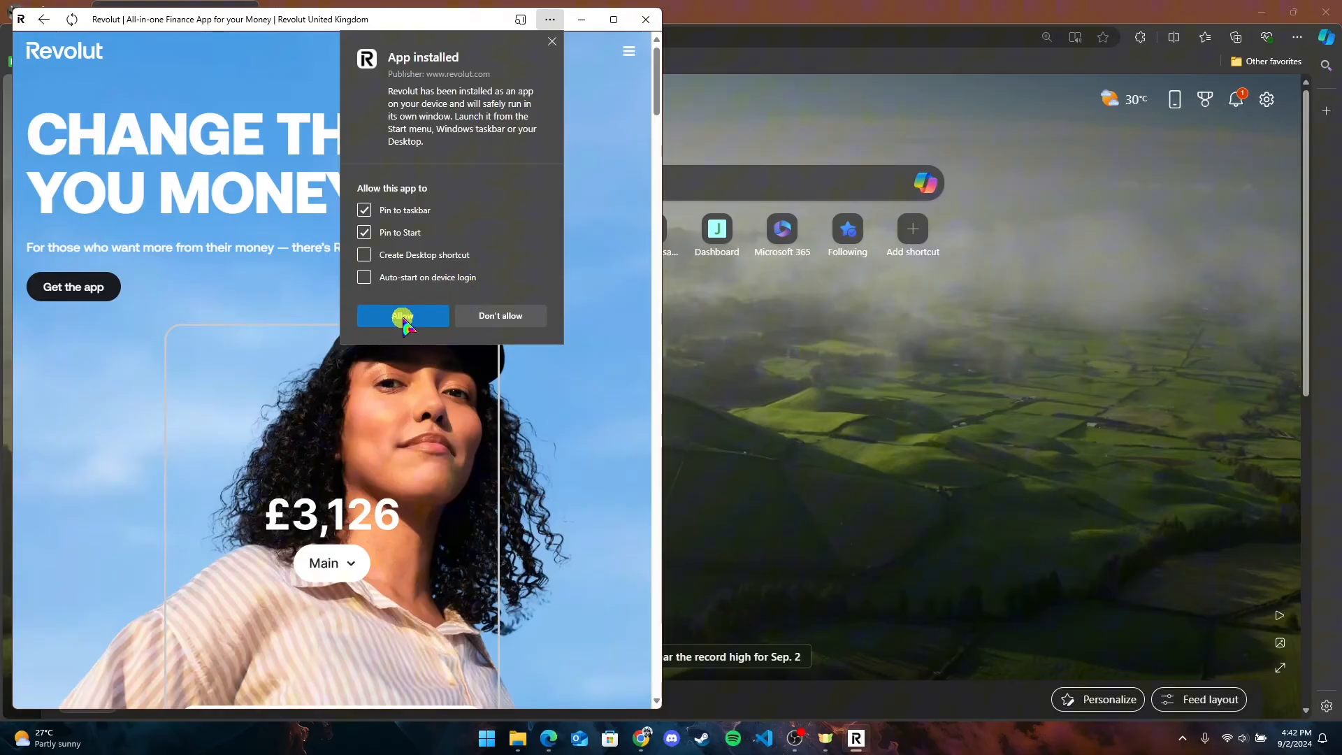
- Allow pinning the Revolut app to both the taskbar and Start
click(403, 315)
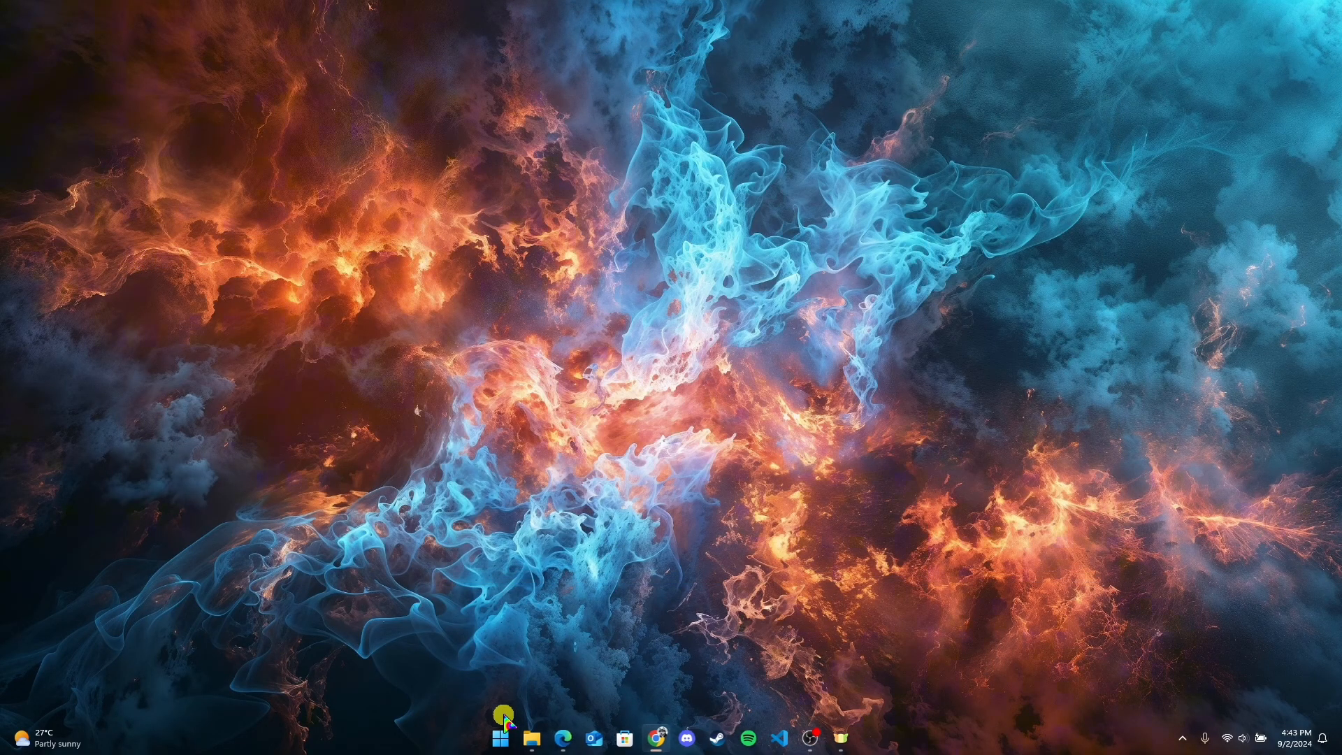
- Launch the Revolut app from its pinned tile in the Start menu
click(502, 737)
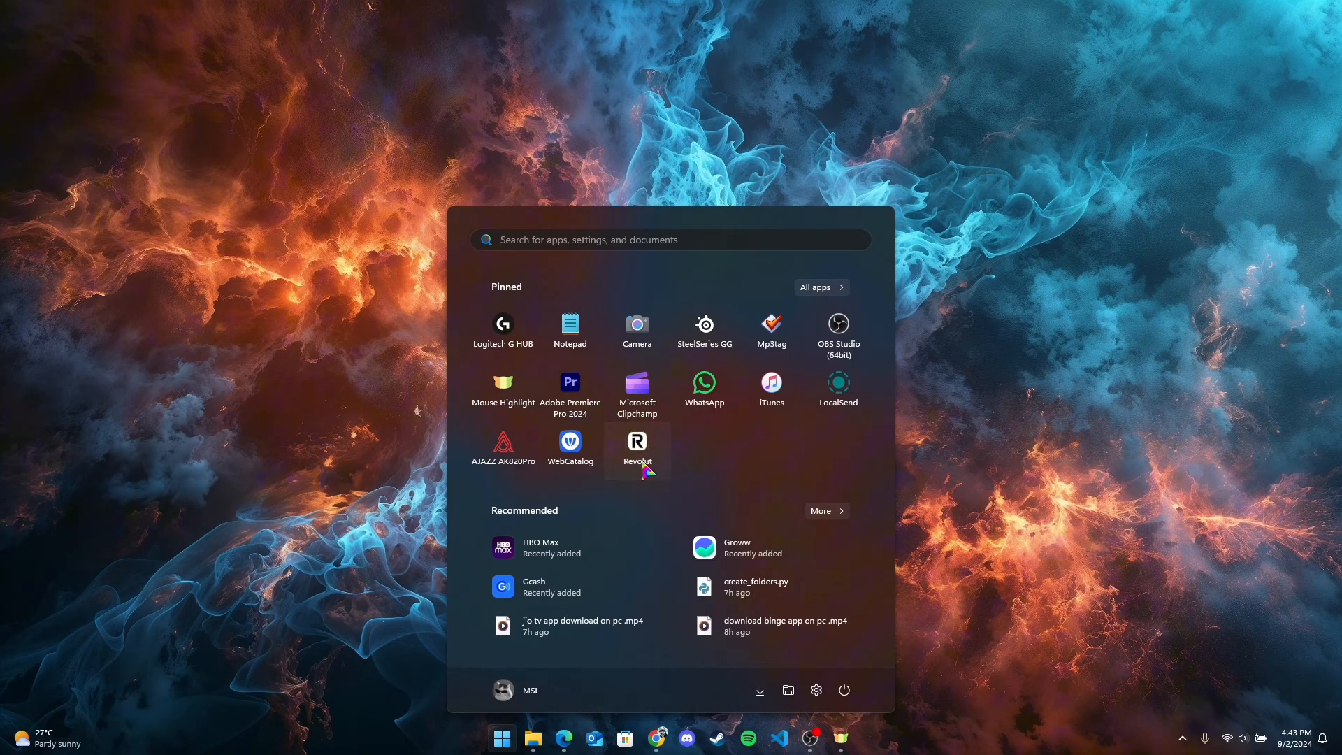
click(637, 445)
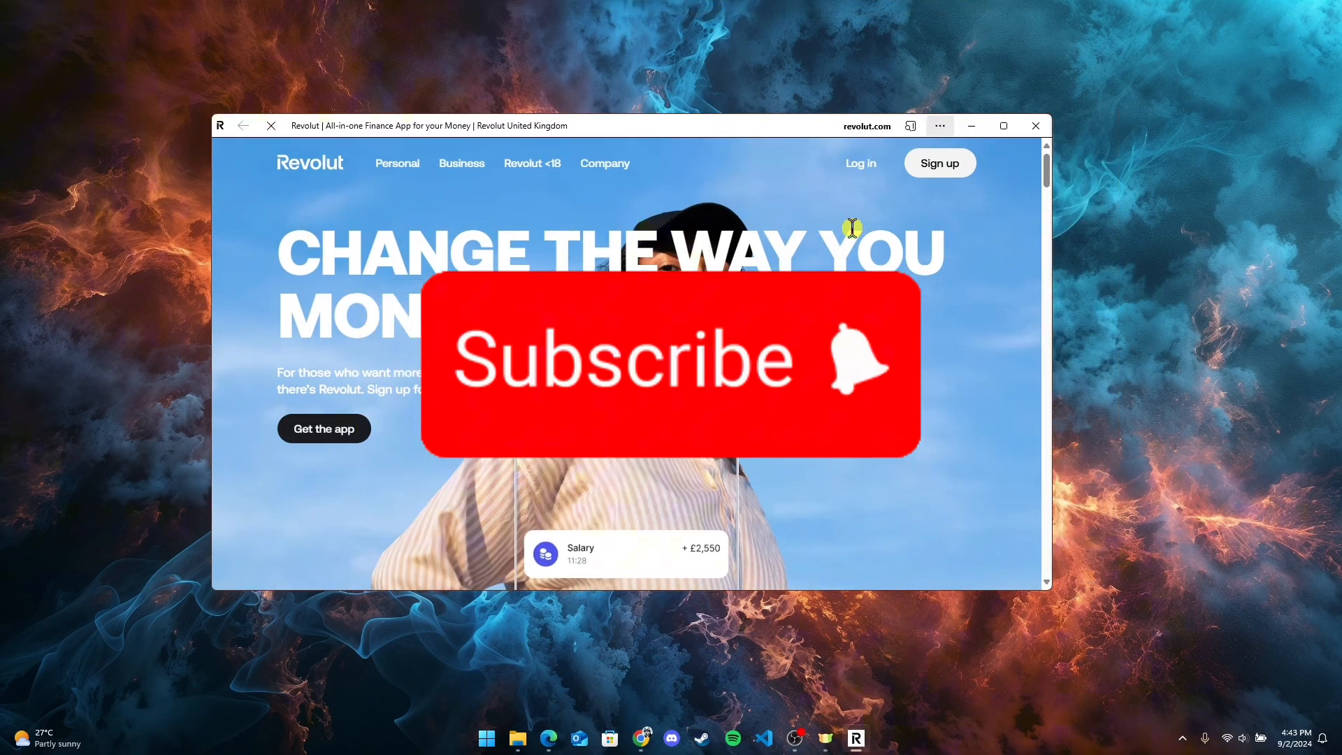